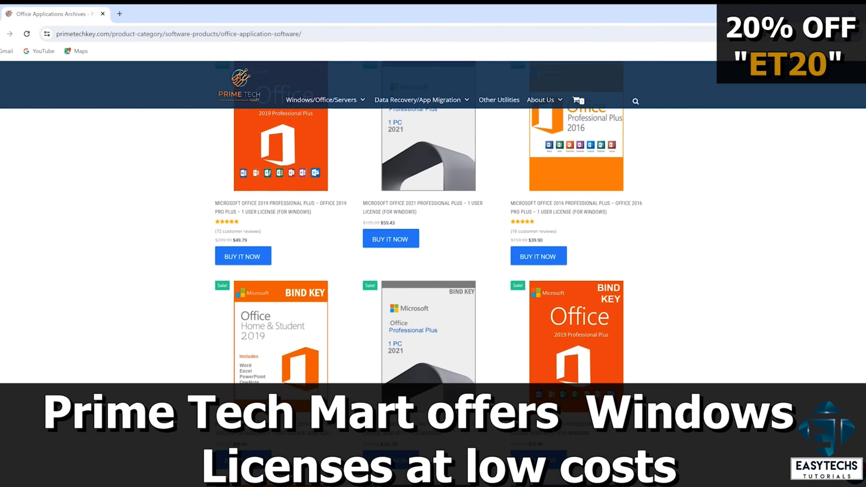
Apply coupon ET20 to the cart with the Windows 11 Professional key, total $37.69
{"action": "scroll", "scroll_direction": "down", "scroll_amount": 3}
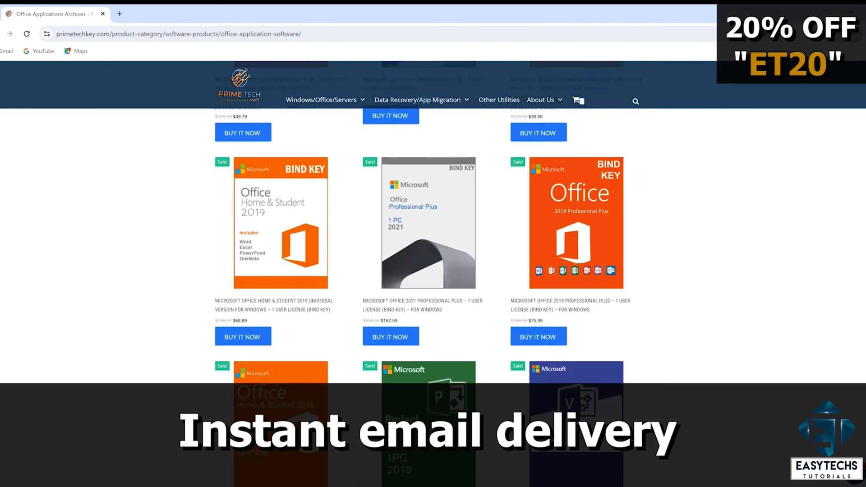
{"action": "scroll", "scroll_direction": "down", "scroll_amount": 3}
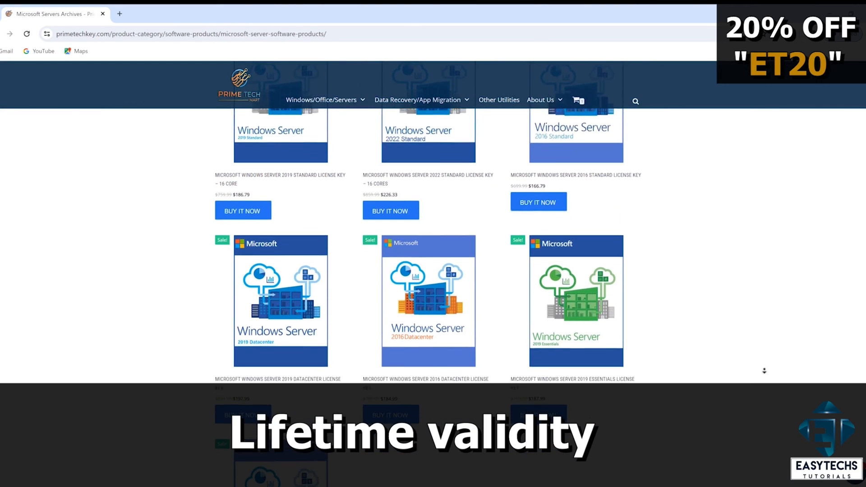
{"action": "scroll", "scroll_direction": "down", "scroll_amount": 3}
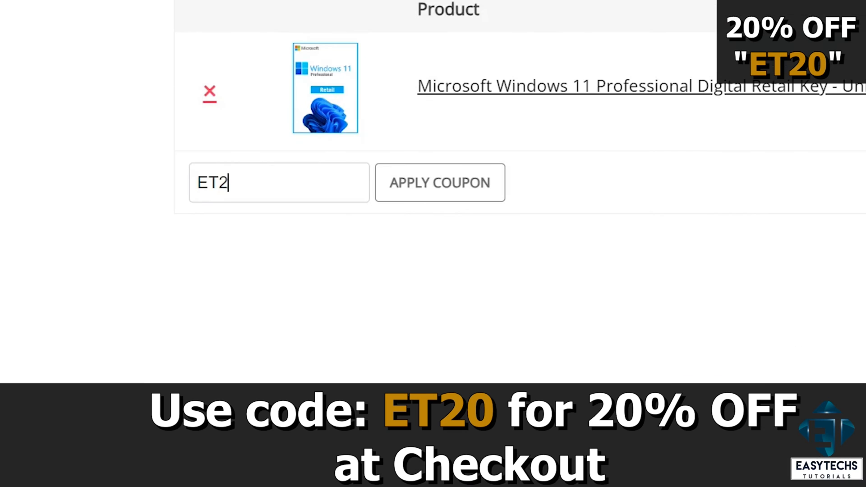
{"action": "left_click", "coordinate": [439, 182]}
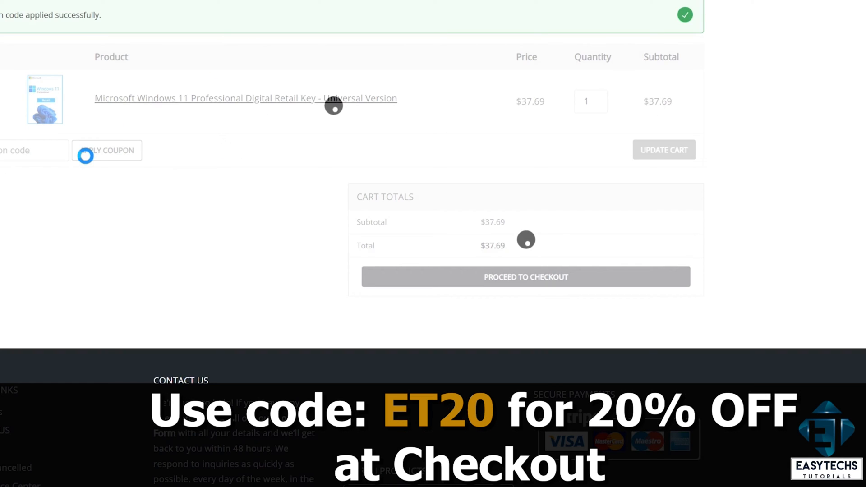
{"action": "left_click", "coordinate": [106, 150]}
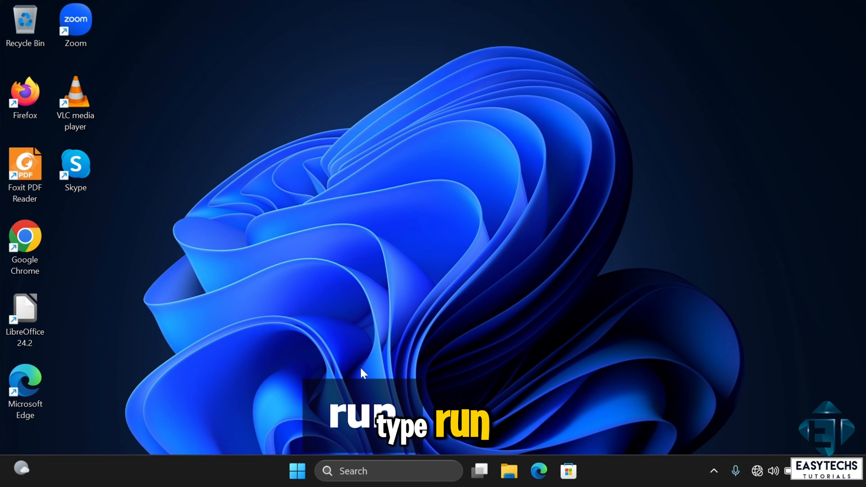
Launch the Local Group Policy Editor by running gpedit.msc from the Run dialog
{"action": "left_click", "coordinate": [386, 471]}
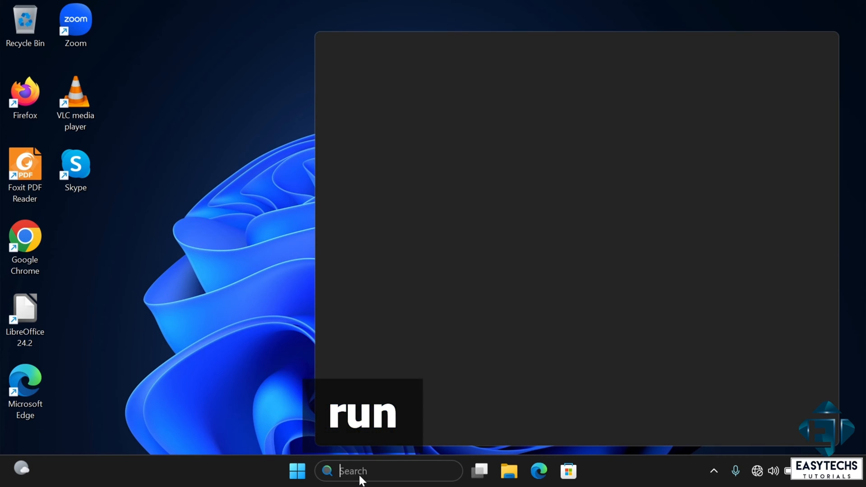
{"action": "type", "text": "run"}
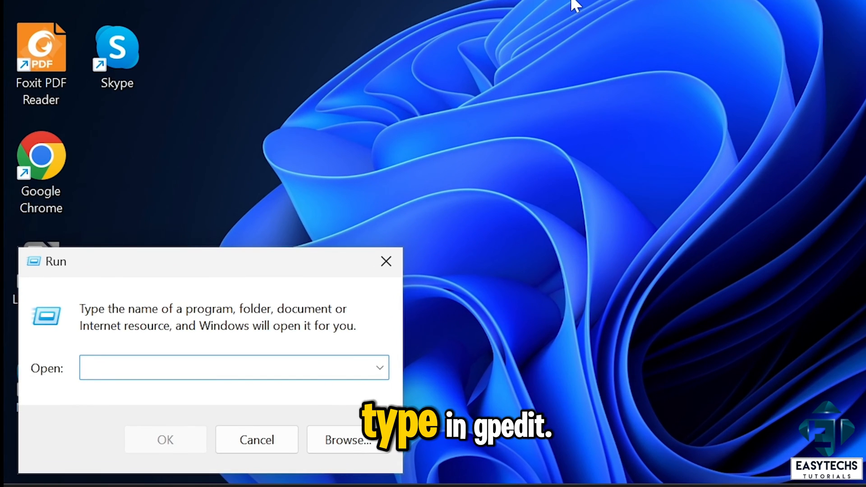
{"action": "type", "text": "gpedit"}
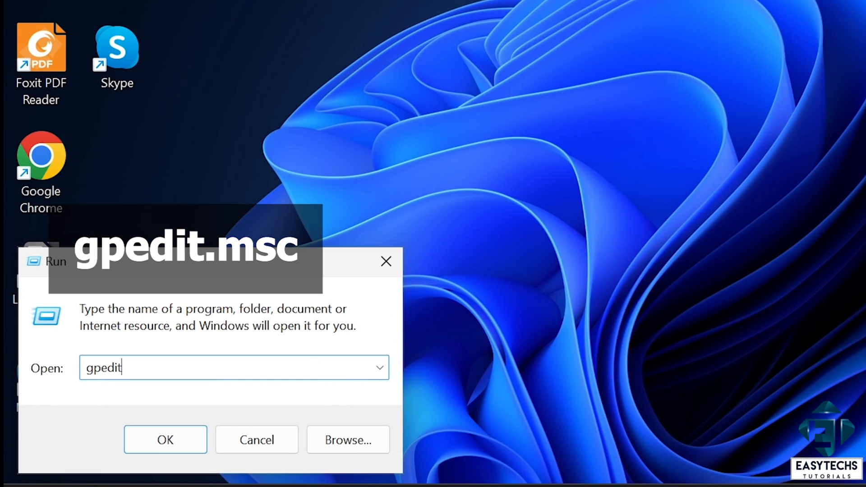
{"action": "type", "text": ".msc"}
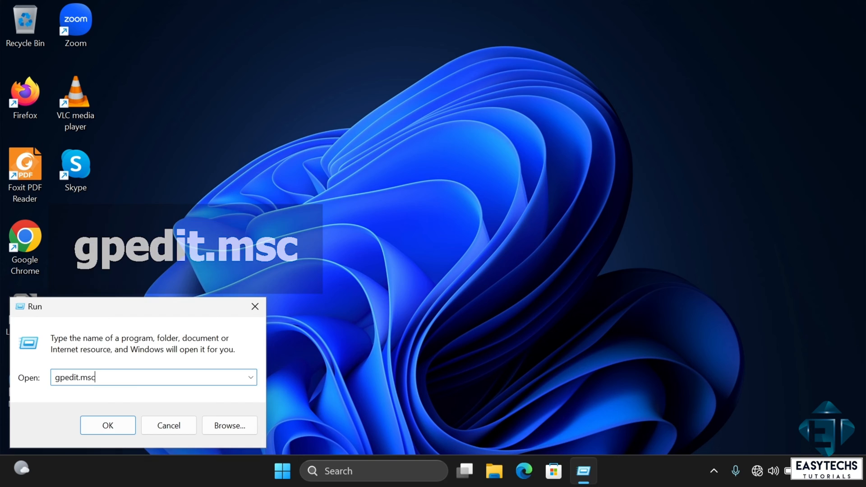
{"action": "left_click", "coordinate": [107, 425]}
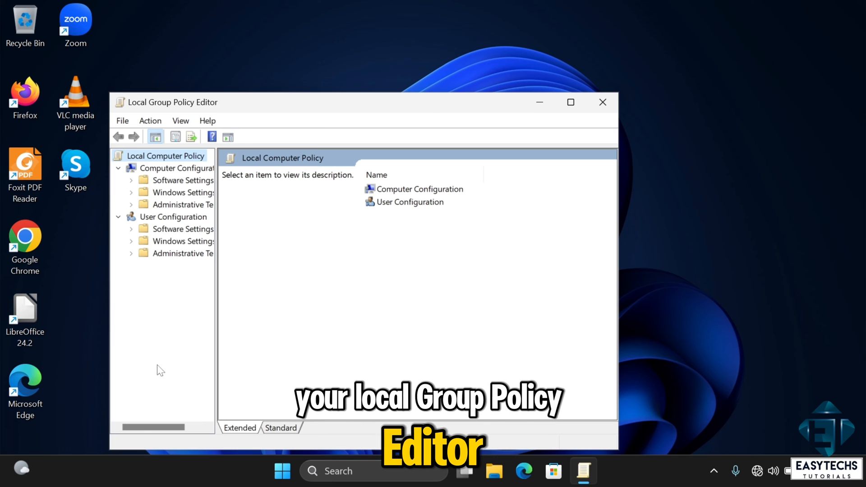
{"action": "mouse_move", "coordinate": [552, 147]}
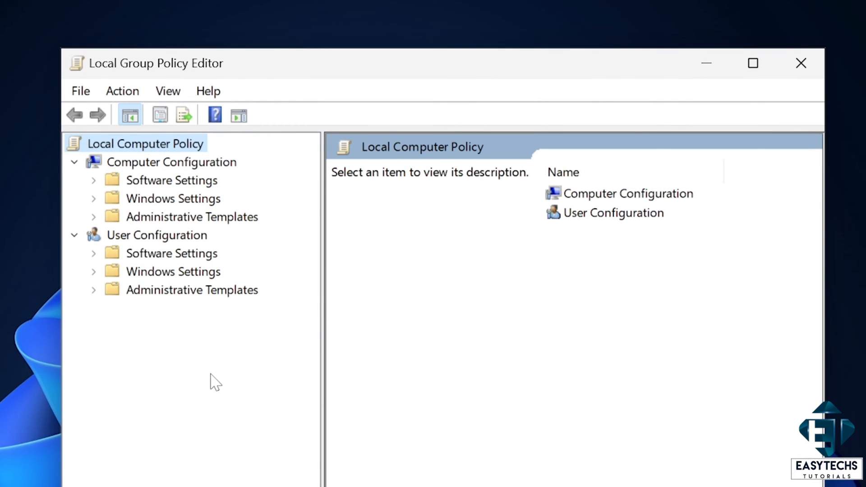
Navigate Computer Configuration > Administrative Templates > Windows Components into the Windows Update folder
{"action": "left_click", "coordinate": [172, 162]}
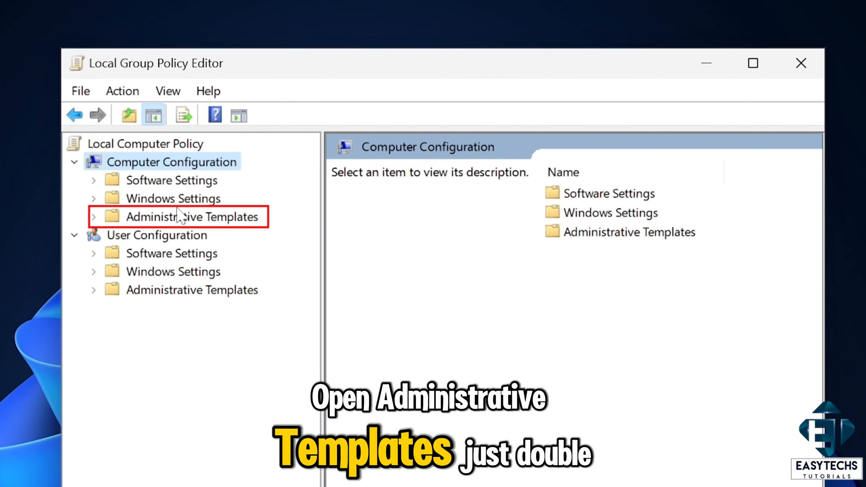
{"action": "double_click", "coordinate": [192, 216]}
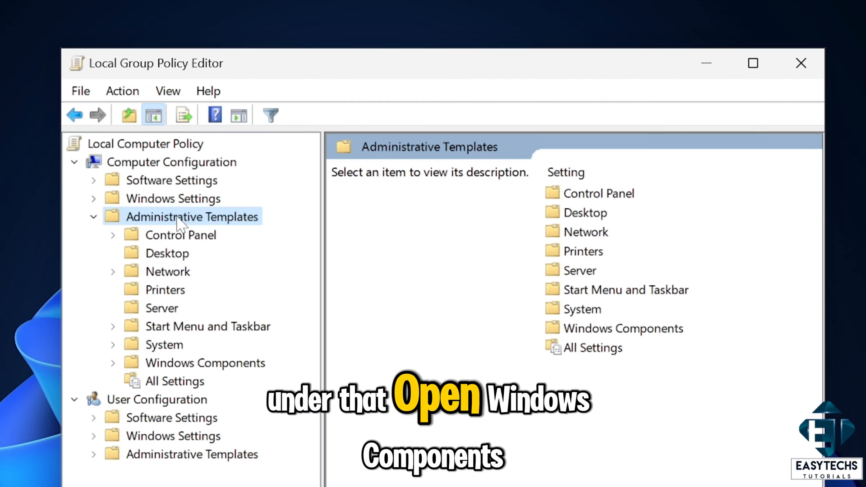
{"action": "left_click", "coordinate": [623, 328]}
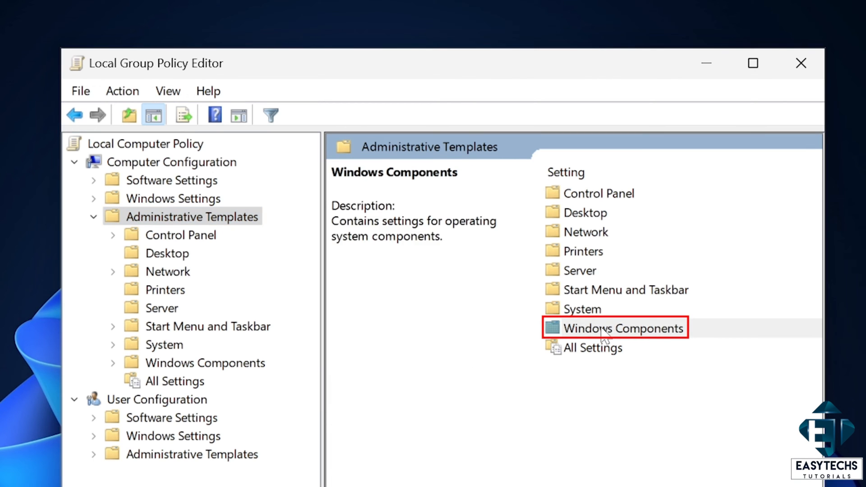
{"action": "double_click", "coordinate": [622, 328]}
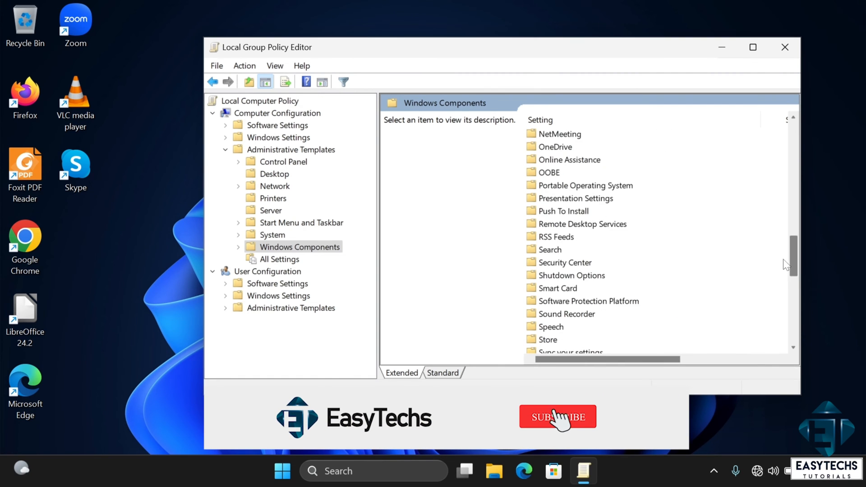
{"action": "left_click", "coordinate": [556, 416]}
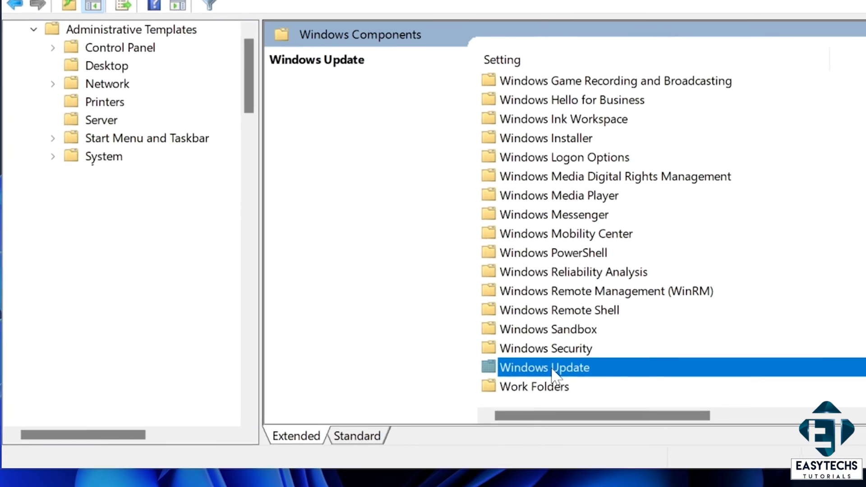
{"action": "double_click", "coordinate": [543, 367]}
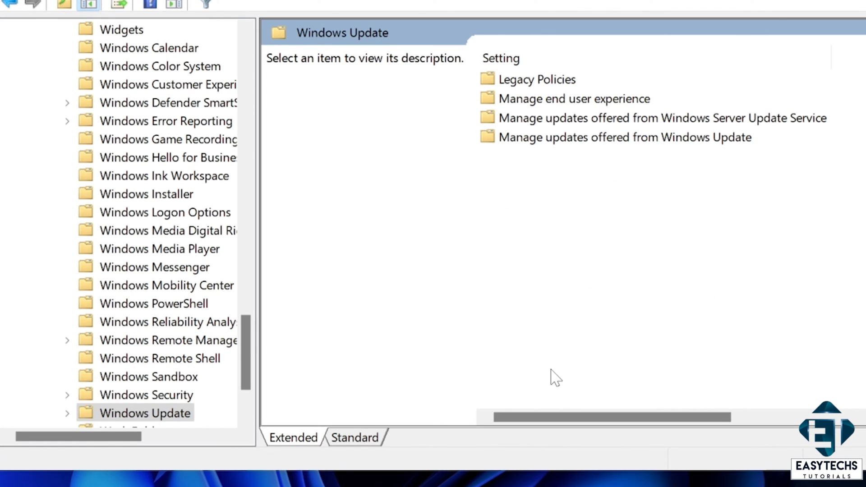
{"action": "mouse_move", "coordinate": [553, 169]}
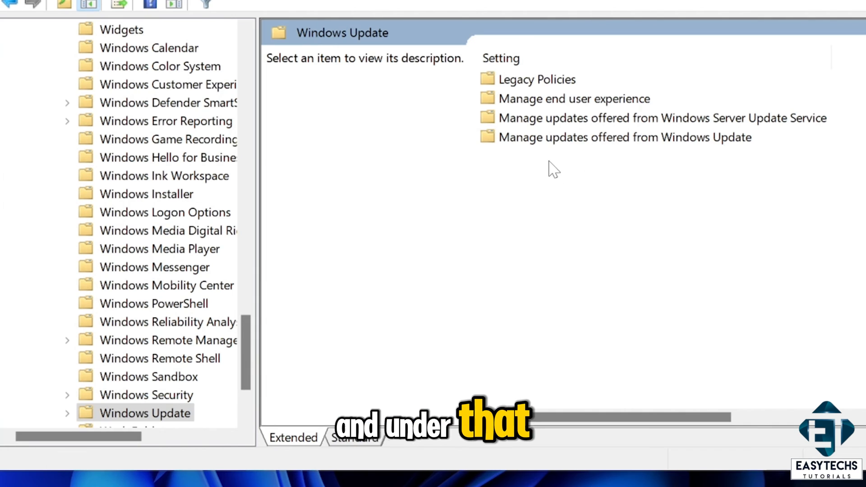
Open the Do not include drivers with Windows Updates policy under Manage updates offered from Windows Update
{"action": "left_click", "coordinate": [624, 137]}
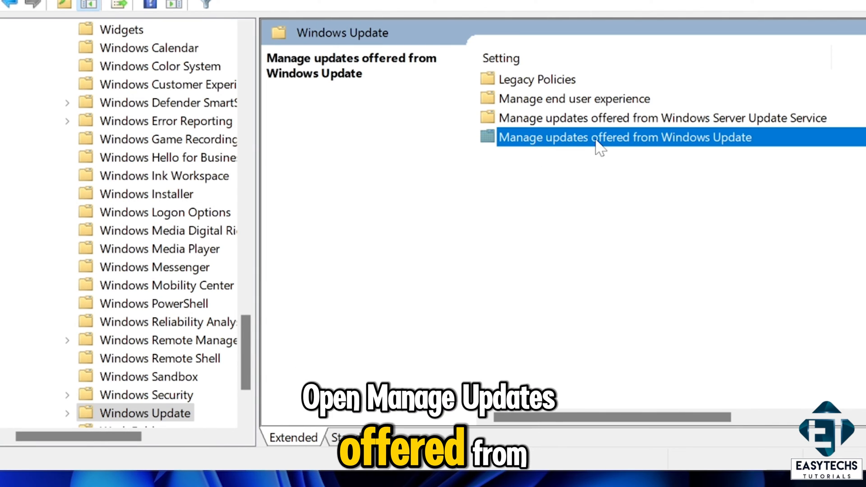
{"action": "double_click", "coordinate": [624, 137]}
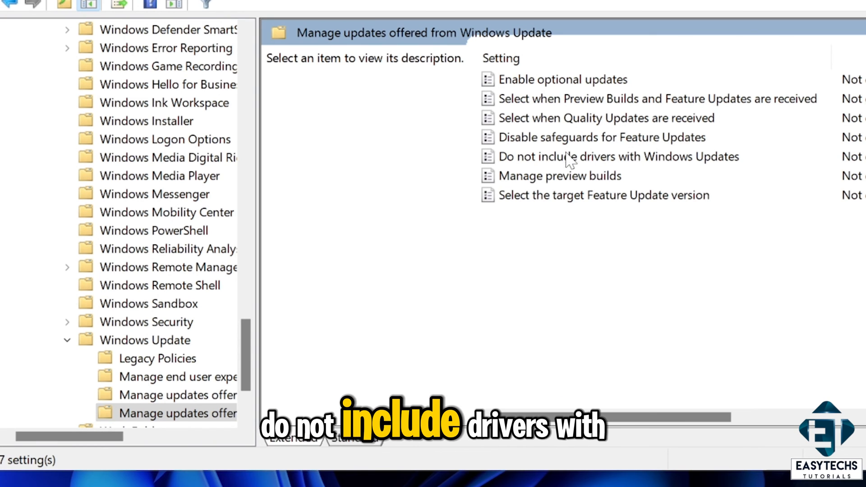
{"action": "left_click", "coordinate": [617, 157]}
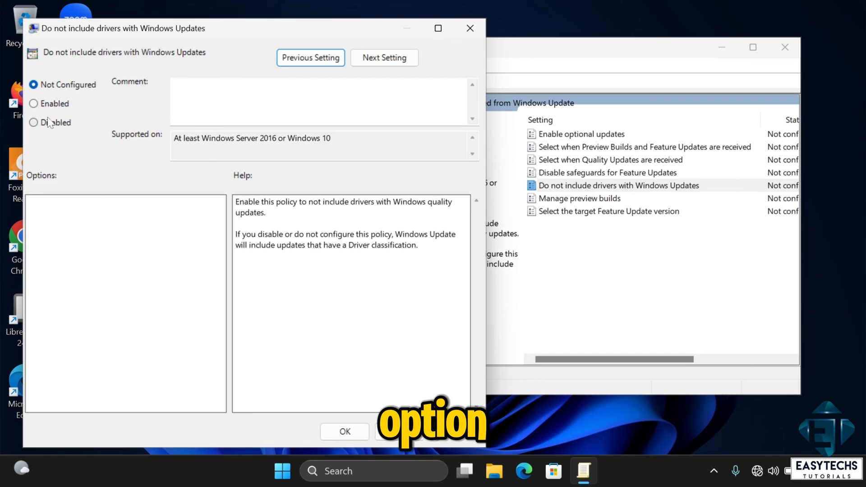
Set the Do not include drivers with Windows Updates policy to Enabled
{"action": "left_click", "coordinate": [33, 104]}
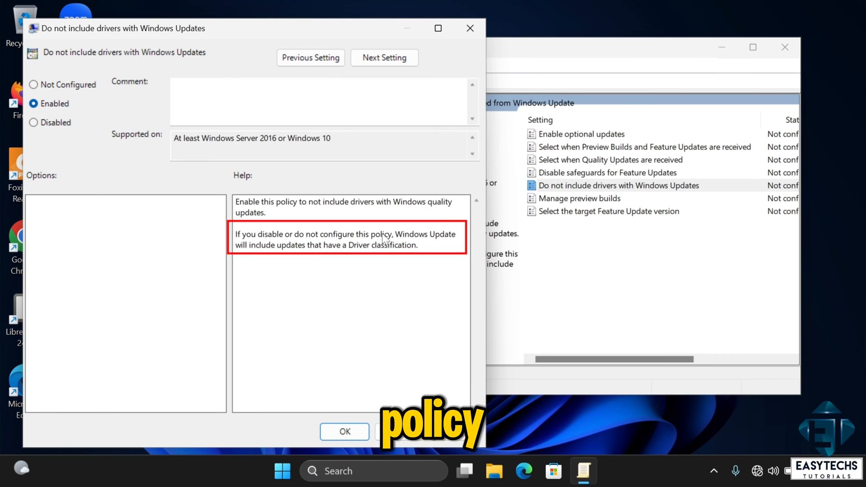
{"action": "mouse_move", "coordinate": [303, 257]}
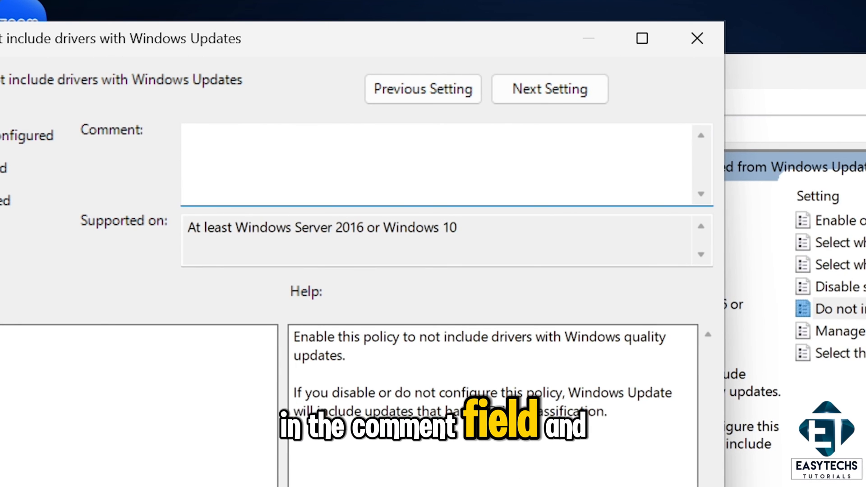
Add the comment 'To prevent mouse drivers from updating automatically' and save the policy
{"action": "type", "text": "To prevent mouse driver"}
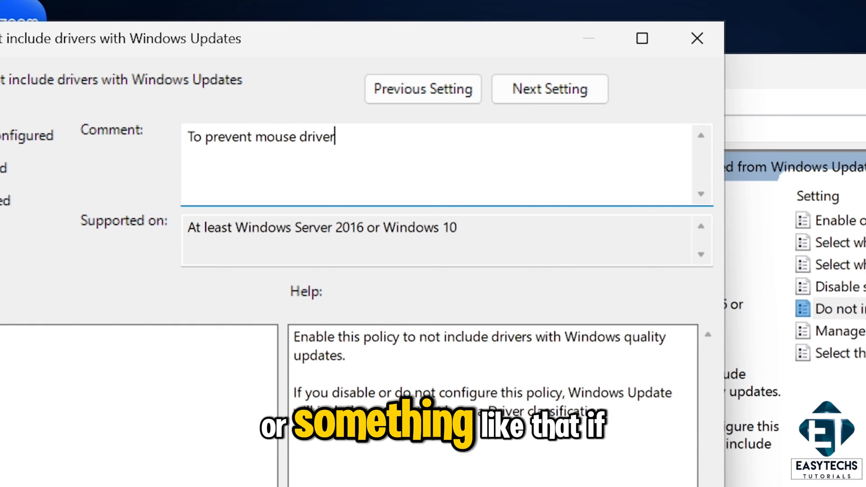
{"action": "type", "text": "s from updating"}
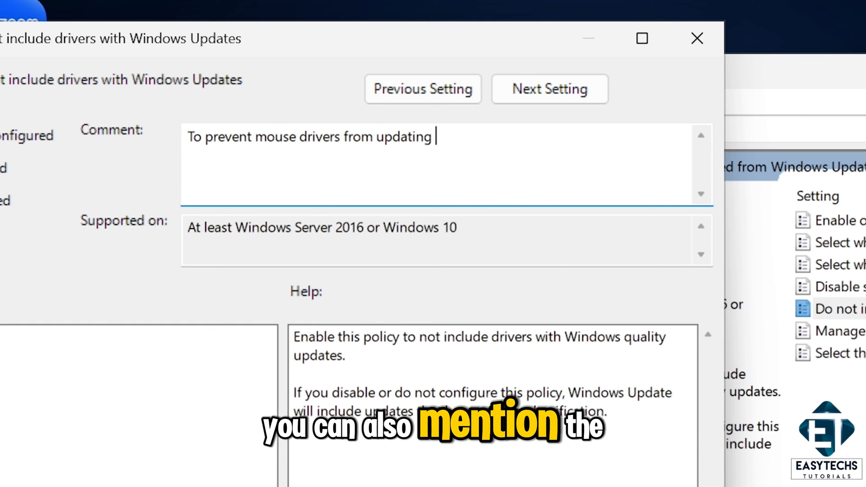
{"action": "type", "text": "automatically"}
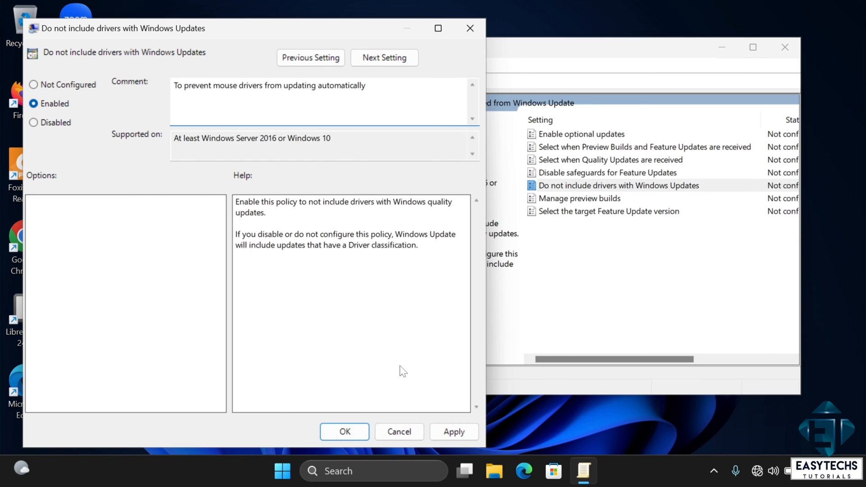
{"action": "left_click", "coordinate": [453, 431]}
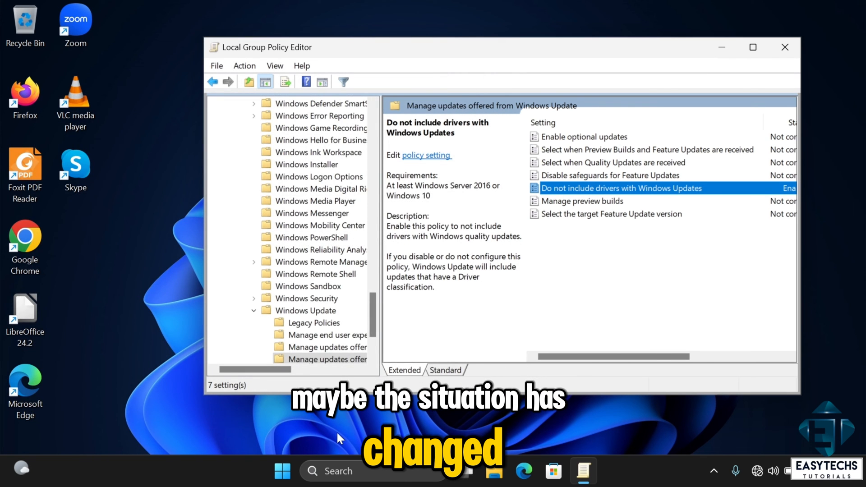
Verify the policy shows Enabled with its comment, then close the dialog and the editor
{"action": "double_click", "coordinate": [620, 188]}
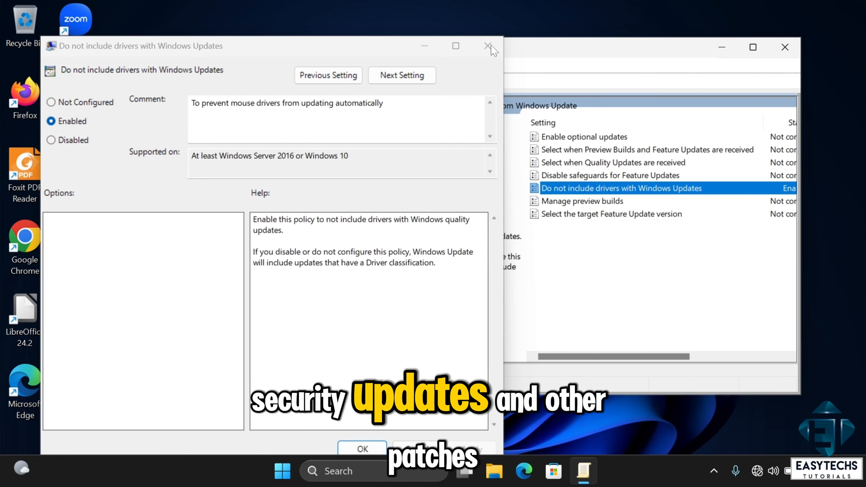
{"action": "left_click", "coordinate": [487, 46]}
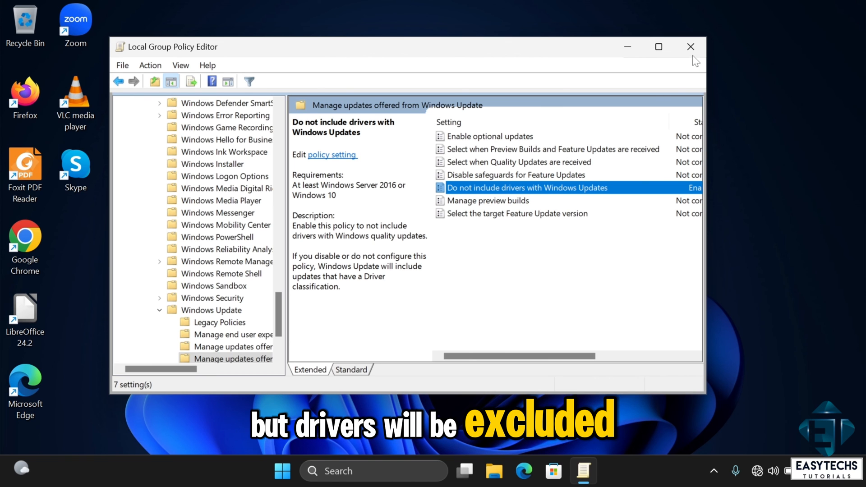
{"action": "left_click", "coordinate": [689, 47]}
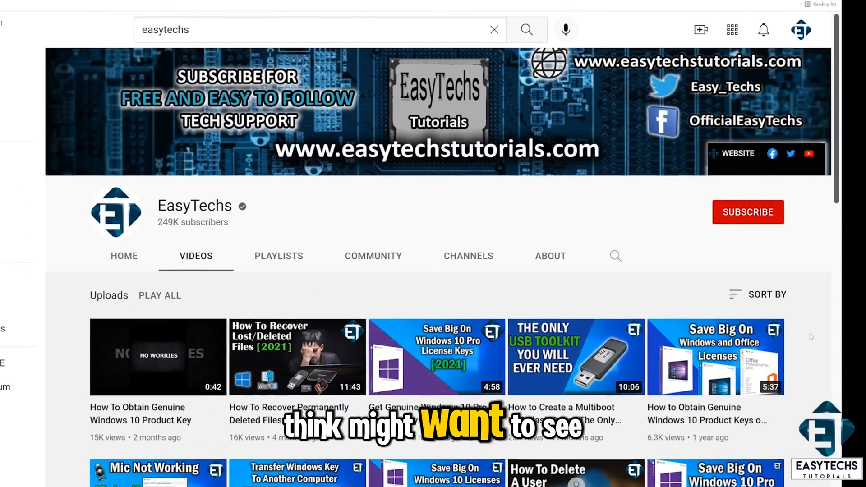
Subscribe to the EasyTechs YouTube channel
{"action": "left_click", "coordinate": [747, 212]}
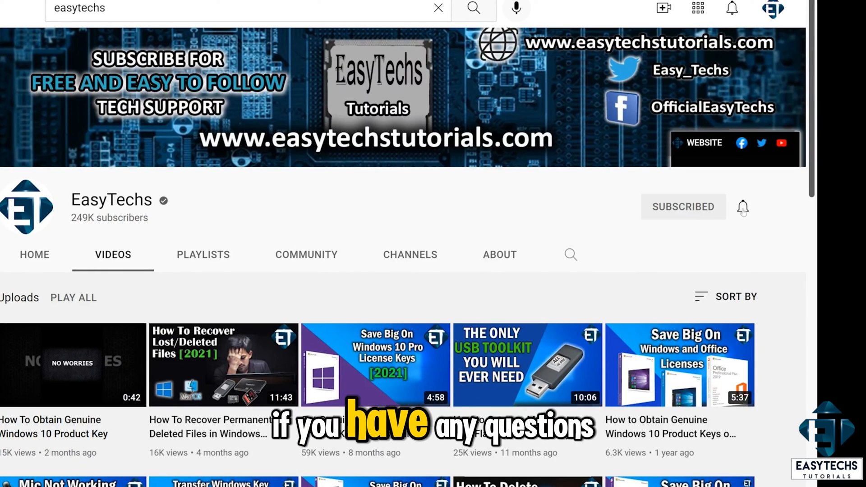